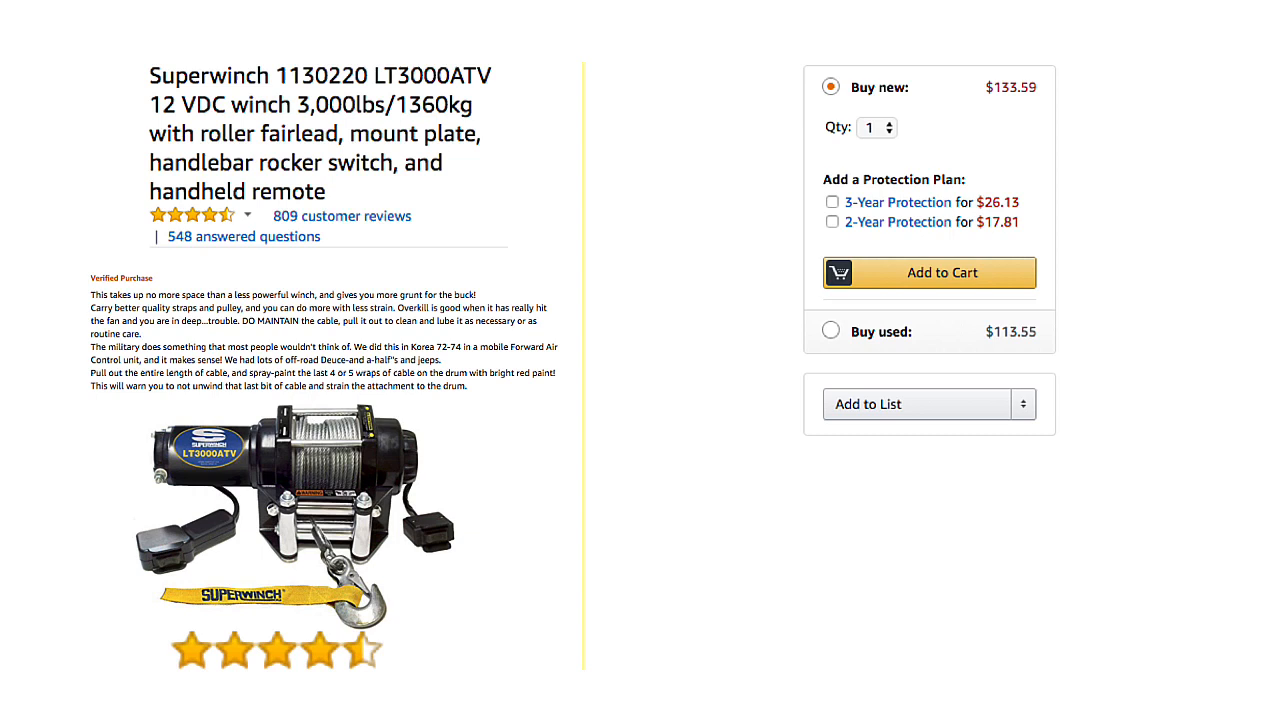
click(929, 272)
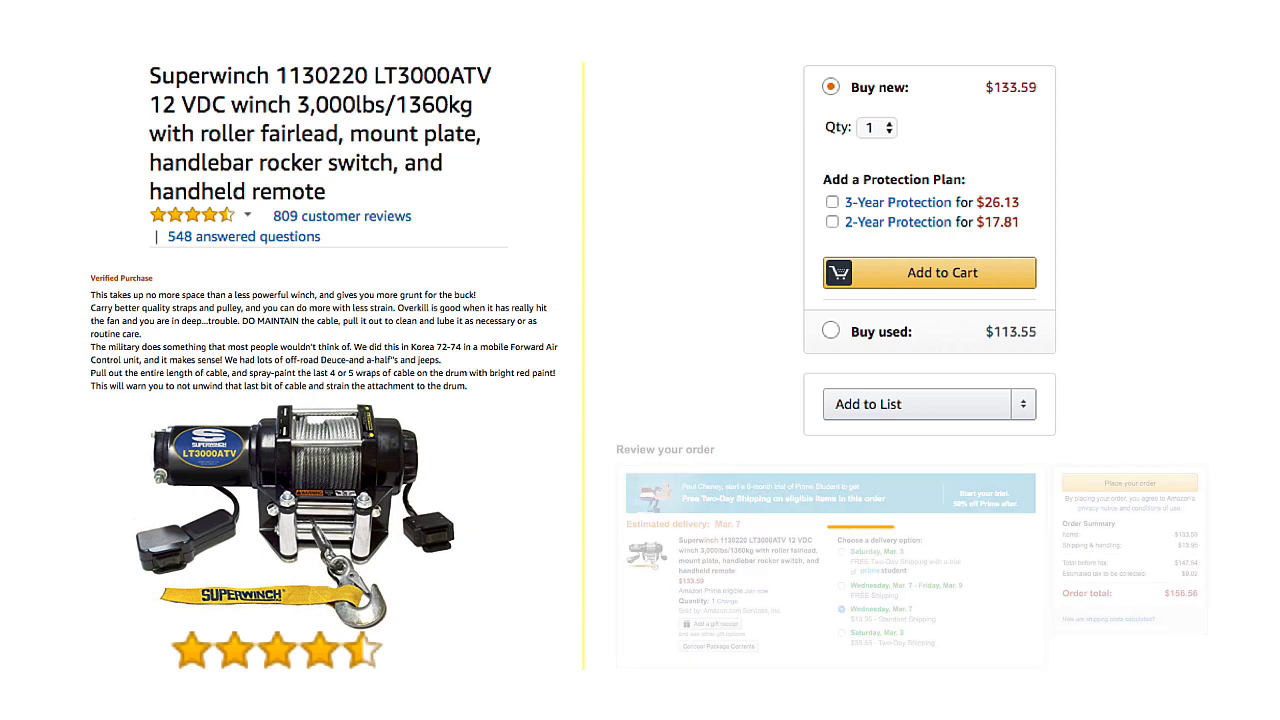